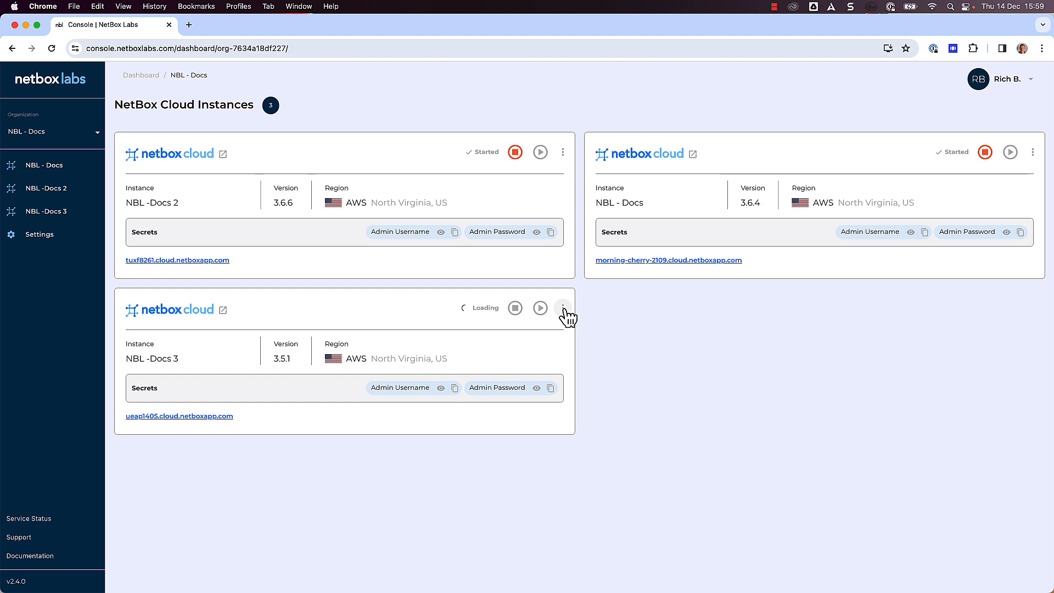
Open the NBL -Docs 3 management page via the card's three-dot menu and Manage.
left_click(562, 307)
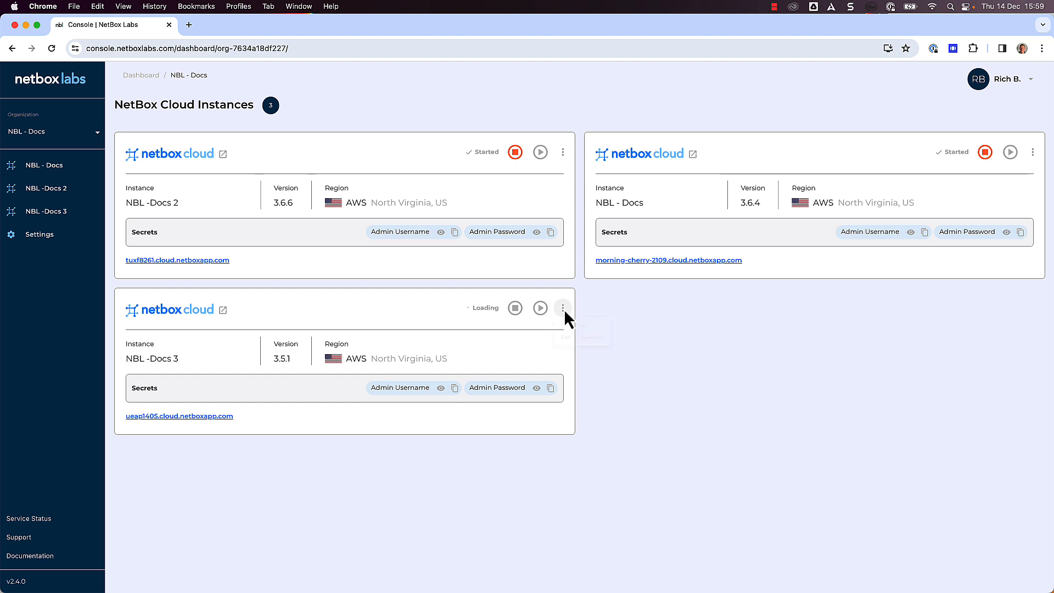
left_click(562, 307)
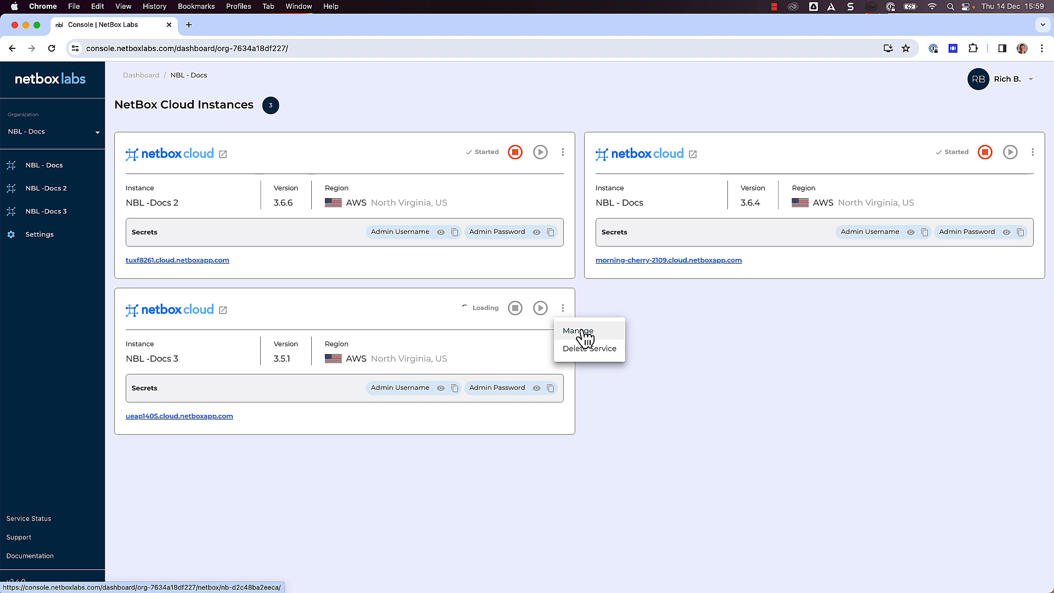
left_click(577, 330)
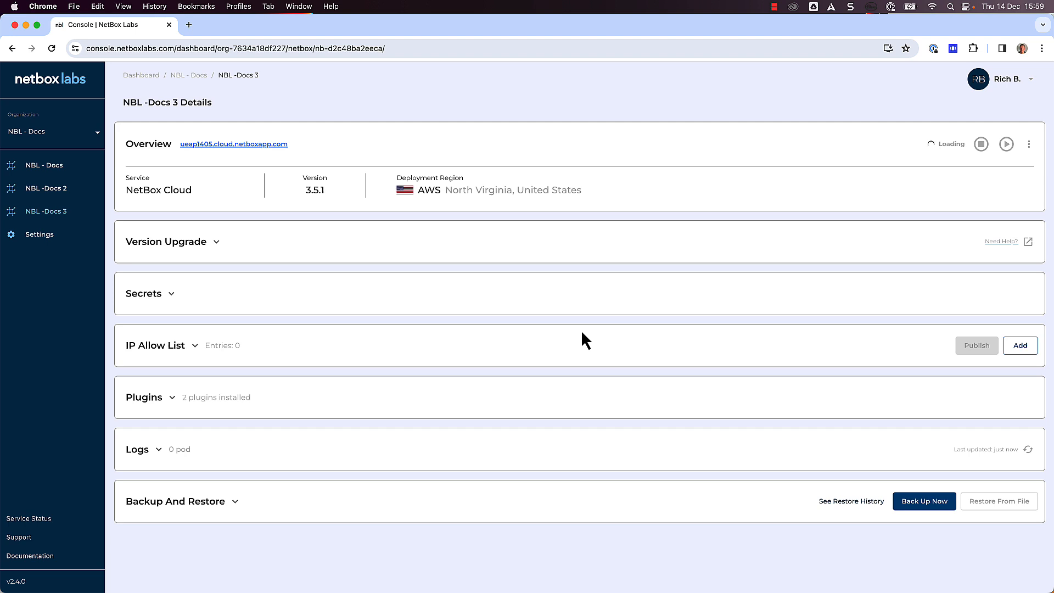
Expand Plugins to reveal netbox-bgp 0.10.2 and netbox-topology-views 3.6.2.
left_click(172, 396)
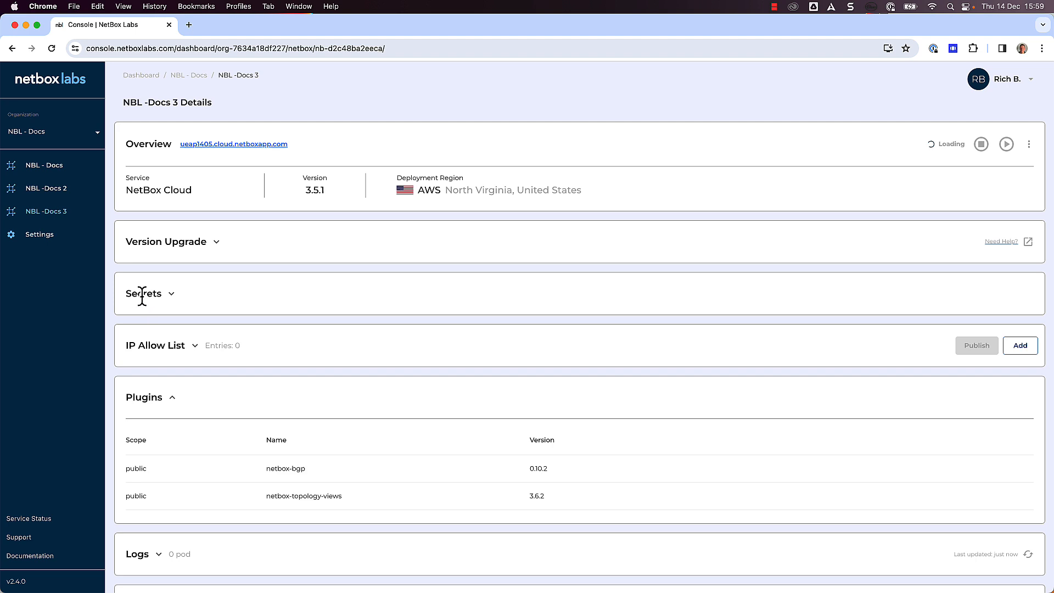
Expand Version Upgrade, list 10 rows per page to see all six versions, and pick 3.6.6.
left_click(216, 241)
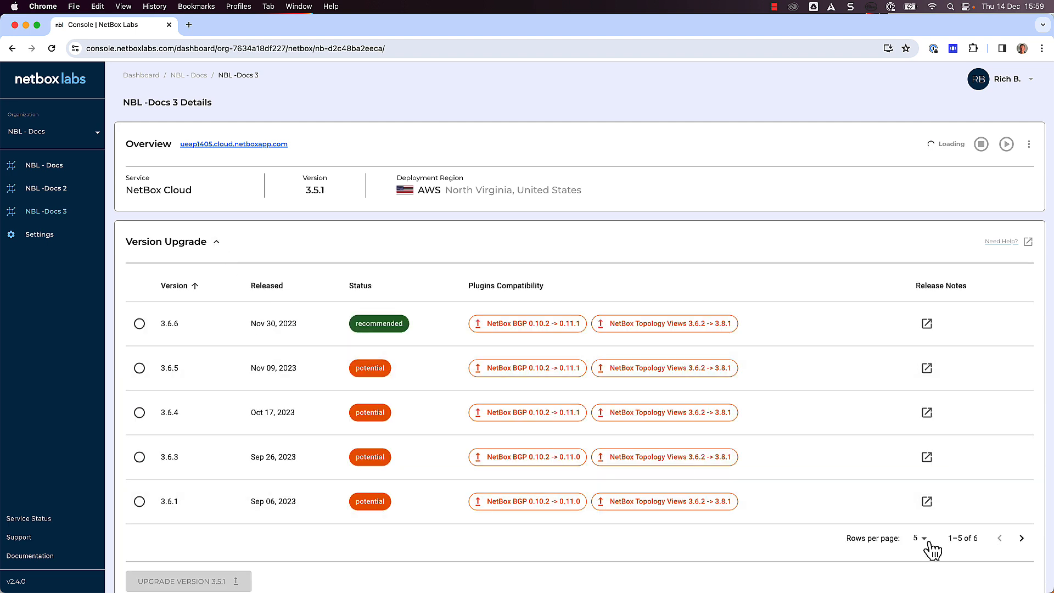
left_click(917, 538)
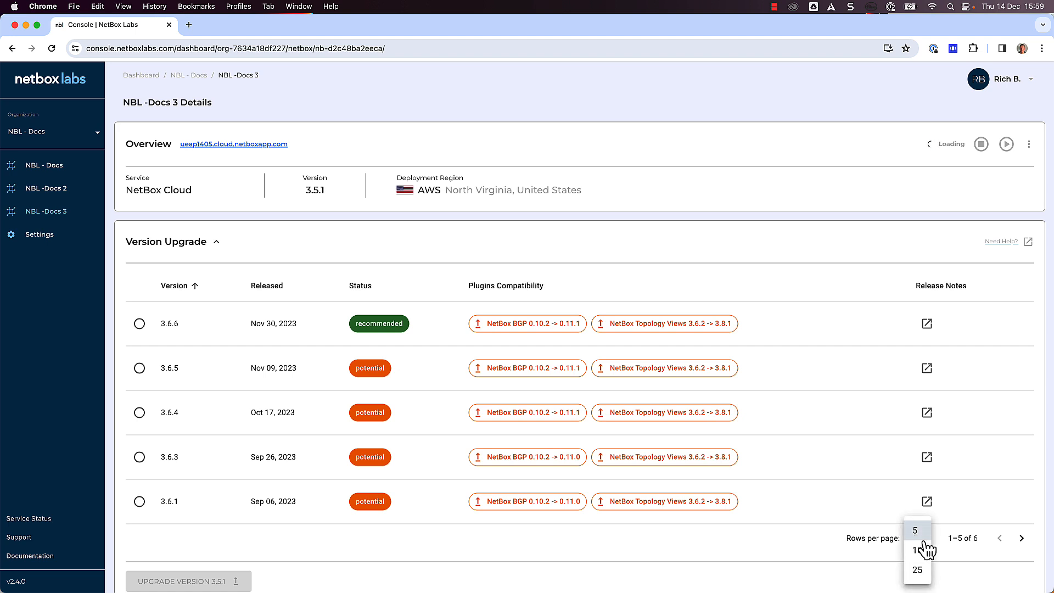
left_click(916, 550)
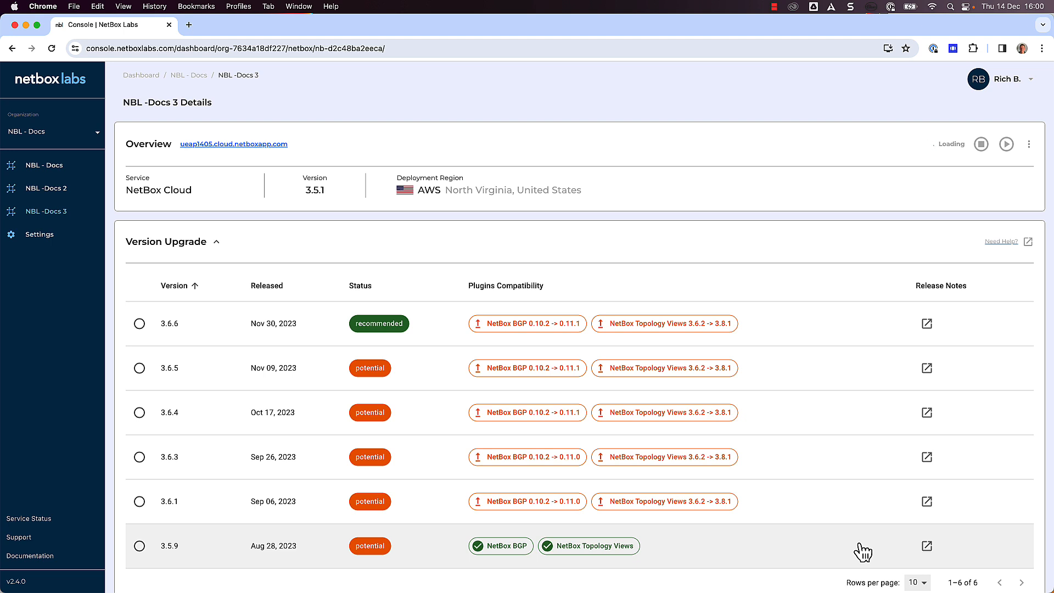
left_click(168, 322)
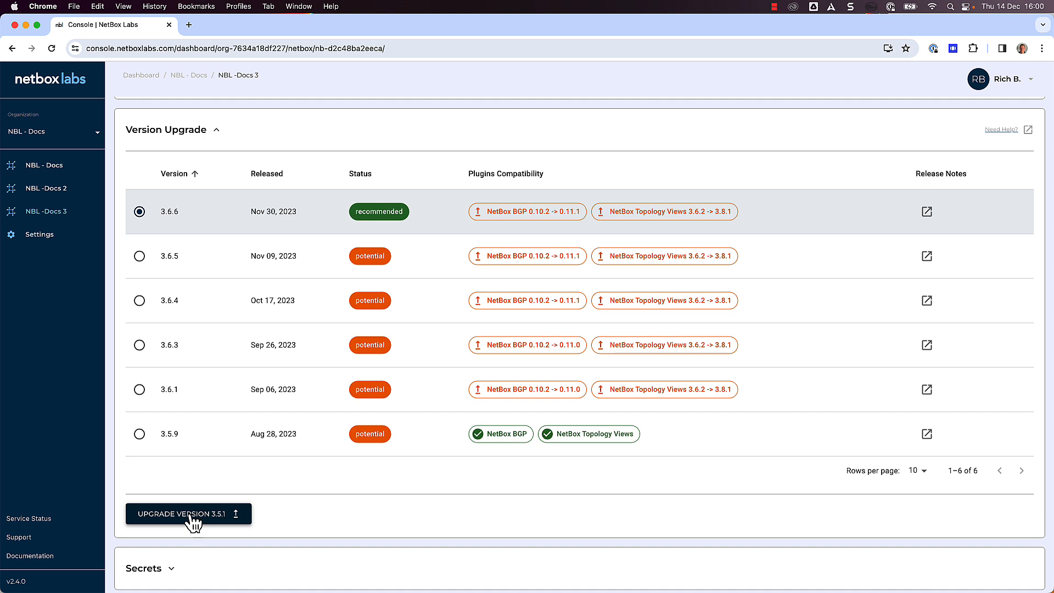
Start Upgrade Version 3.5.1 to bring up the confirmation for 3.6.6.
left_click(188, 514)
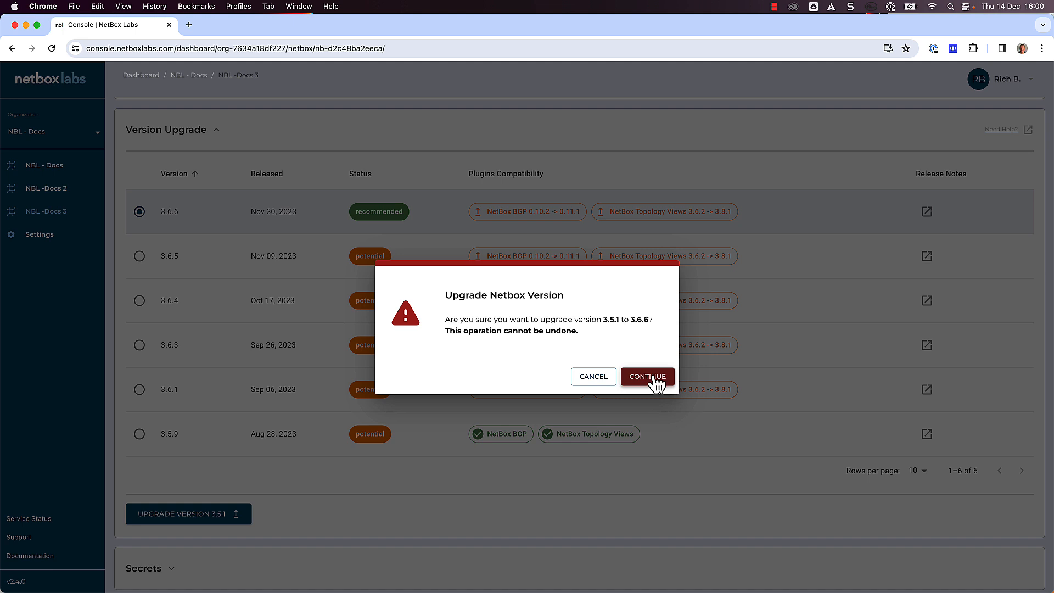
Confirm the upgrade to 3.6.6 and check plugins now at netbox-bgp 0.11.1 and netbox-topology-views 3.8.1.
left_click(646, 376)
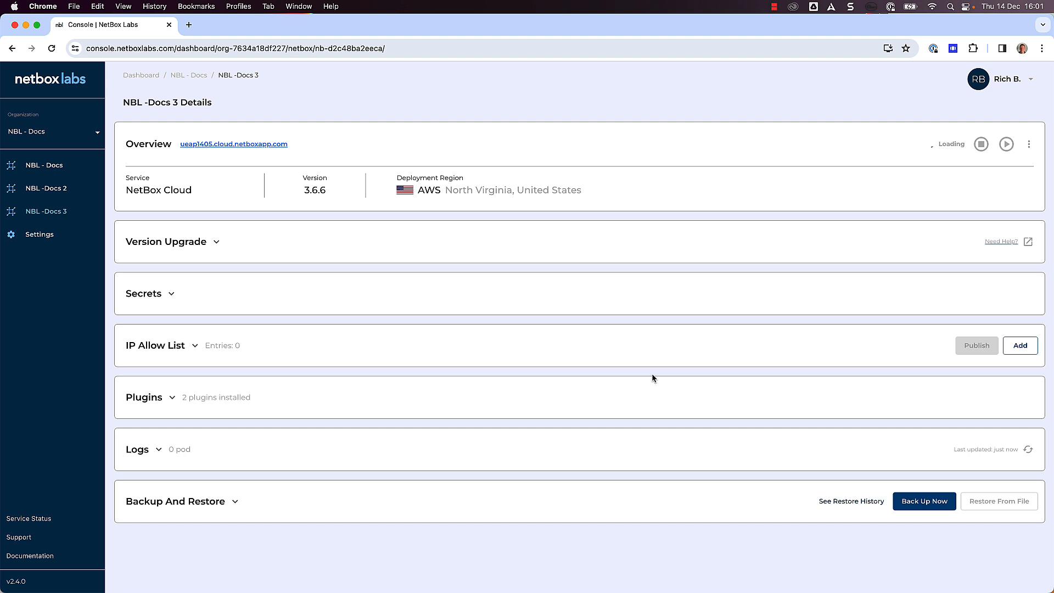
left_click(172, 397)
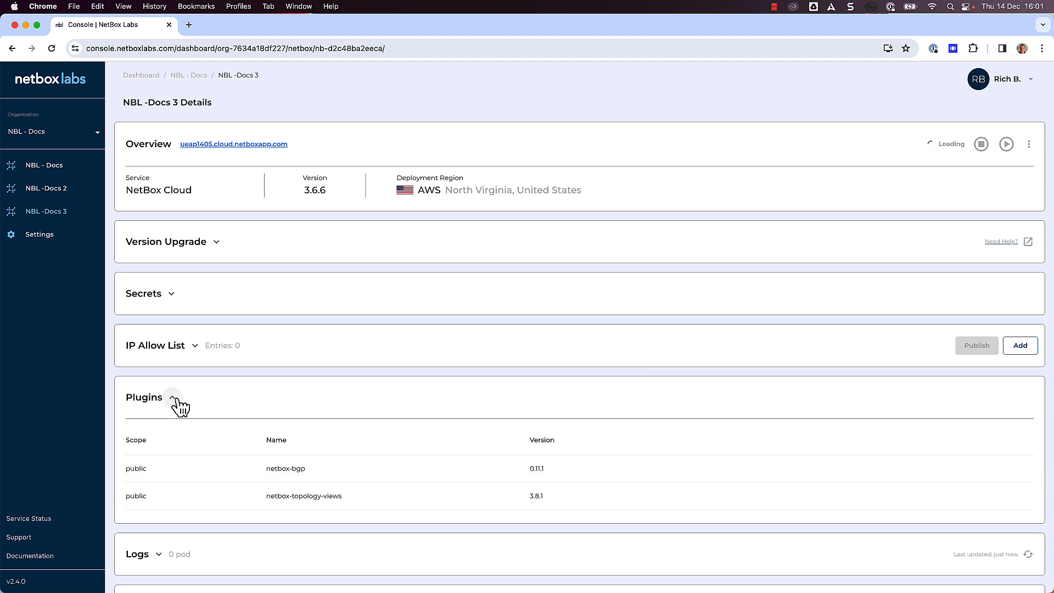